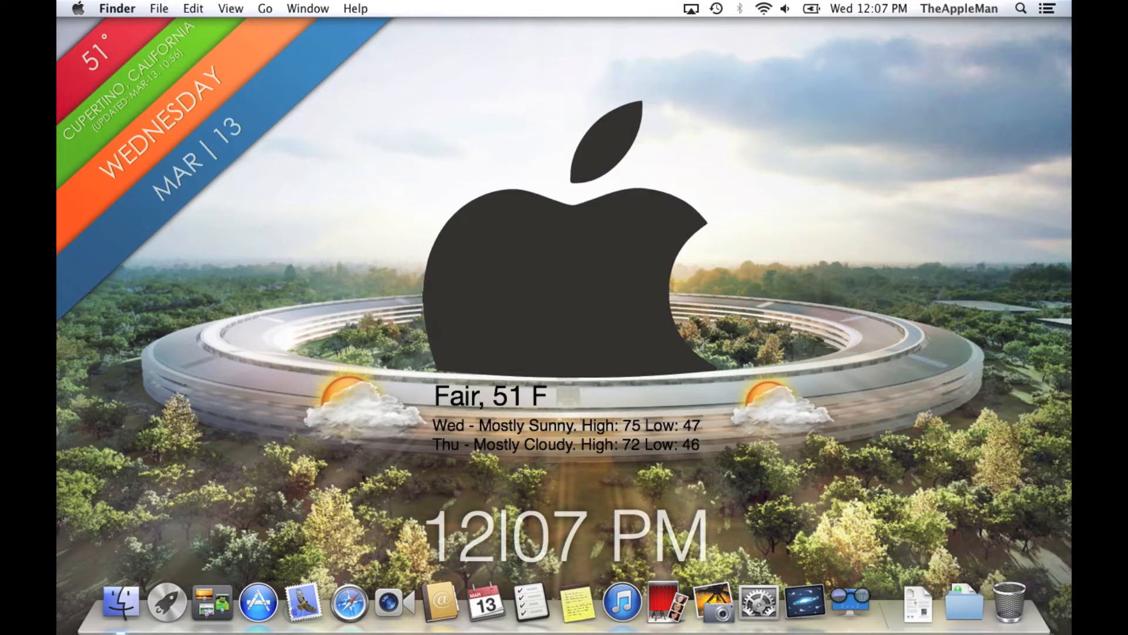
Step: Set the Desktop Picture in Downloads' 'Guide To Get Your Desktop Ready For Spring' folder as wallpaper
{"action": "left_click", "coordinate": [119, 601]}
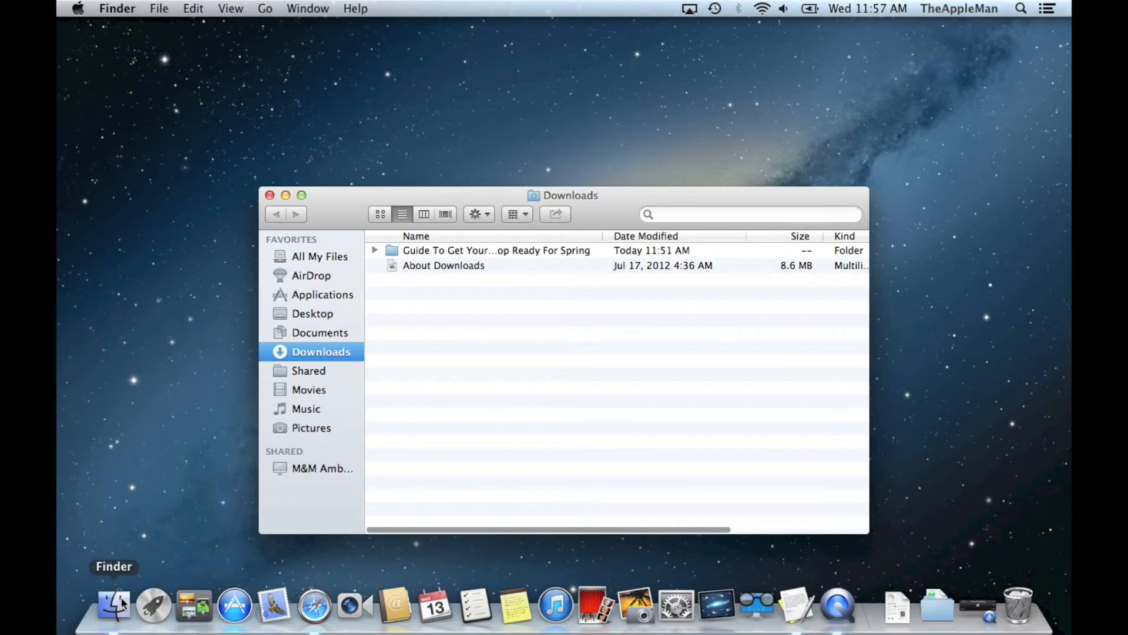
{"action": "mouse_move", "coordinate": [474, 253]}
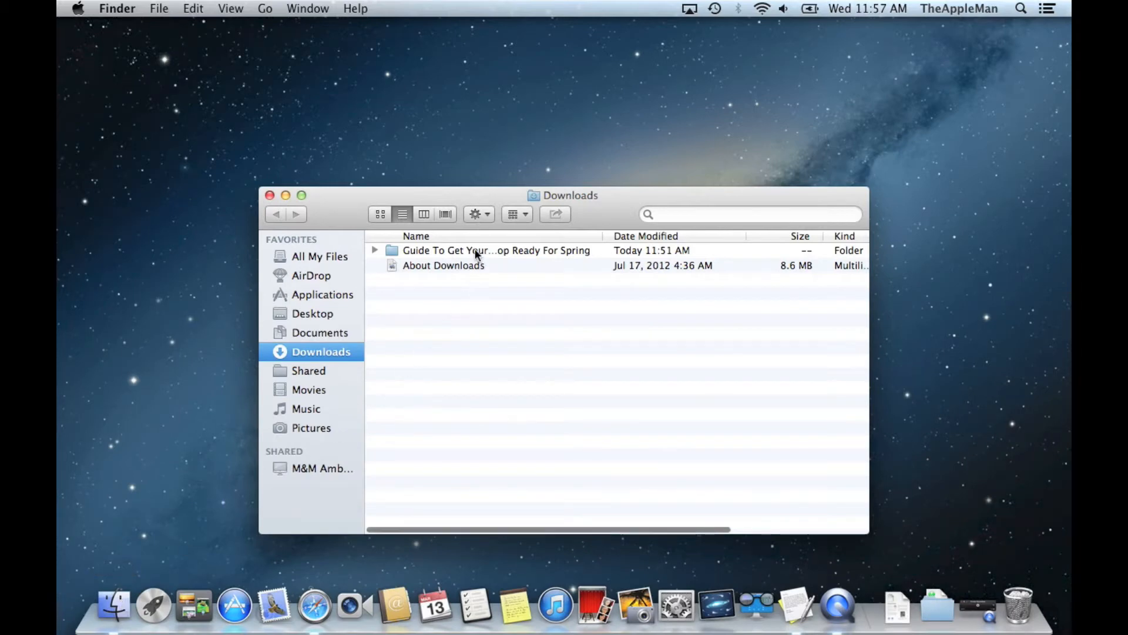
{"action": "double_click", "coordinate": [495, 250]}
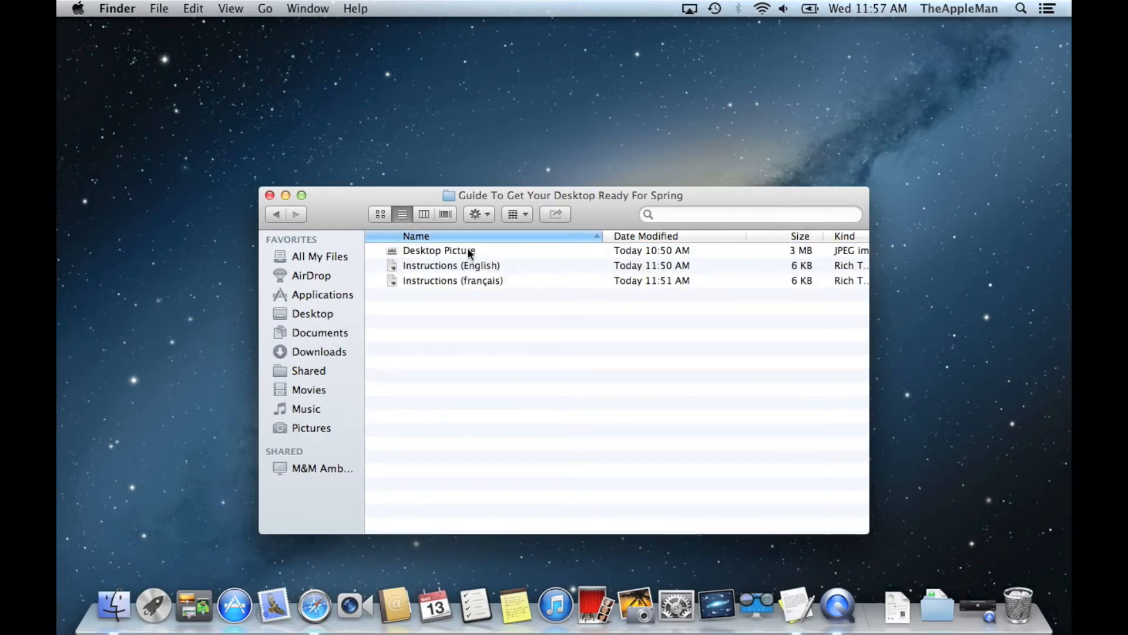
{"action": "right_click", "coordinate": [439, 250]}
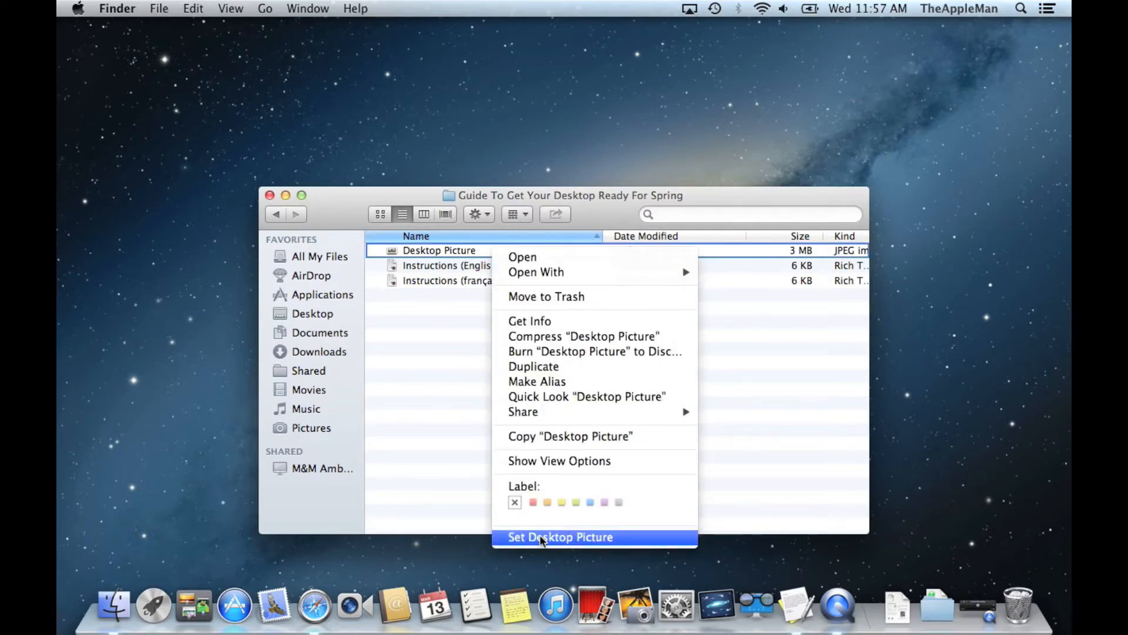
{"action": "left_click", "coordinate": [560, 537]}
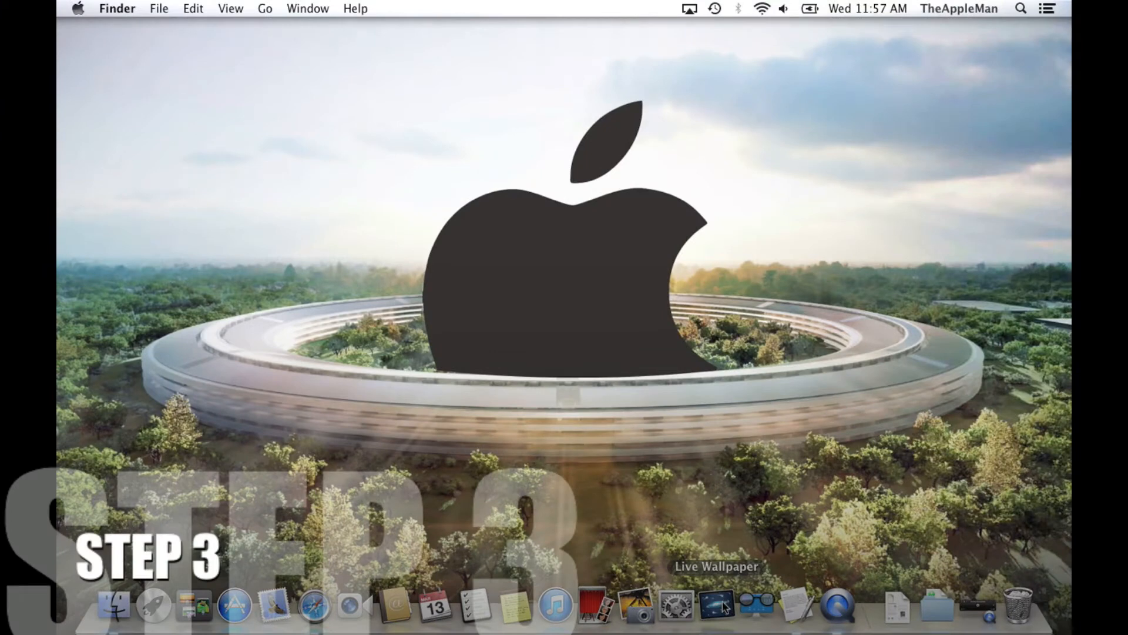
Step: Launch Live Wallpaper, enable Open at Login, hide its menu bar icon, and show Appearance settings
{"action": "left_click", "coordinate": [715, 605]}
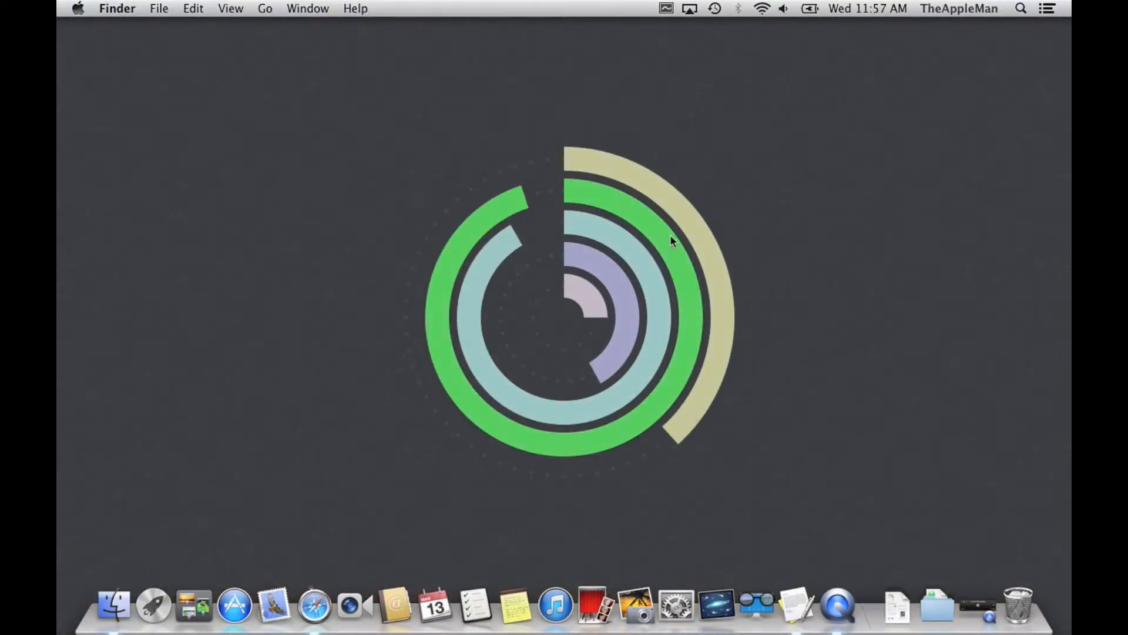
{"action": "left_click", "coordinate": [665, 8]}
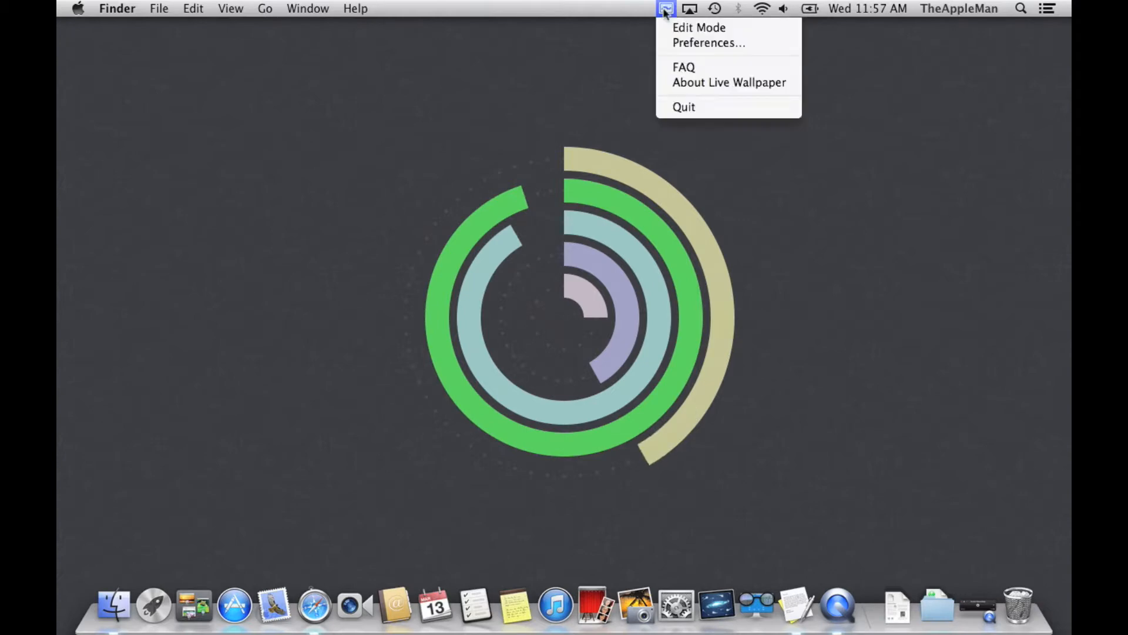
{"action": "left_click", "coordinate": [708, 42]}
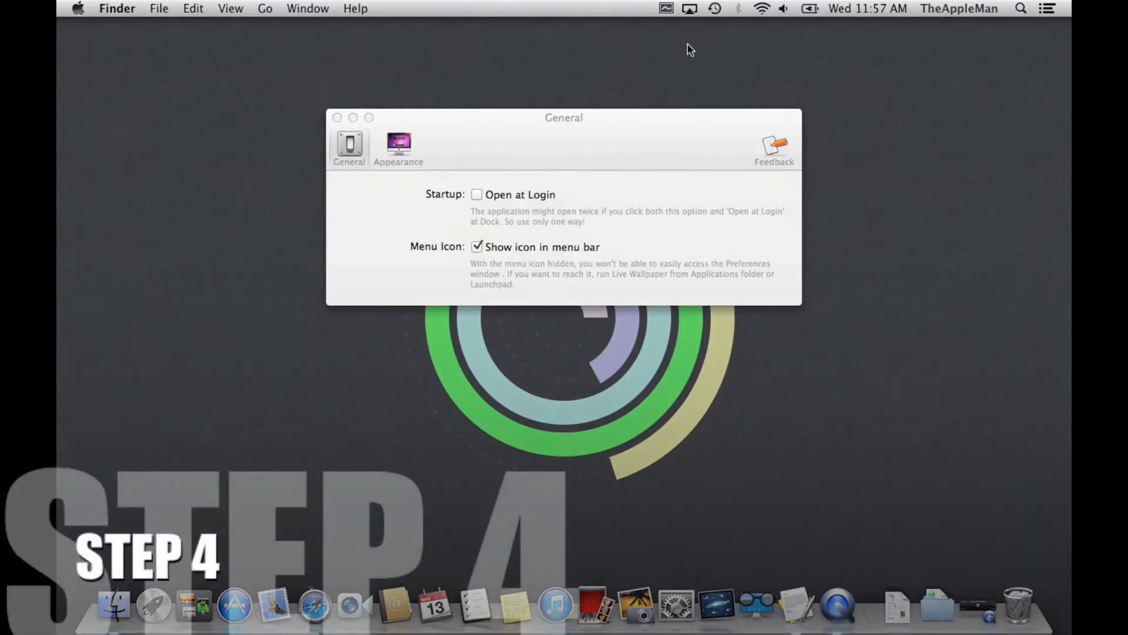
{"action": "mouse_move", "coordinate": [571, 136]}
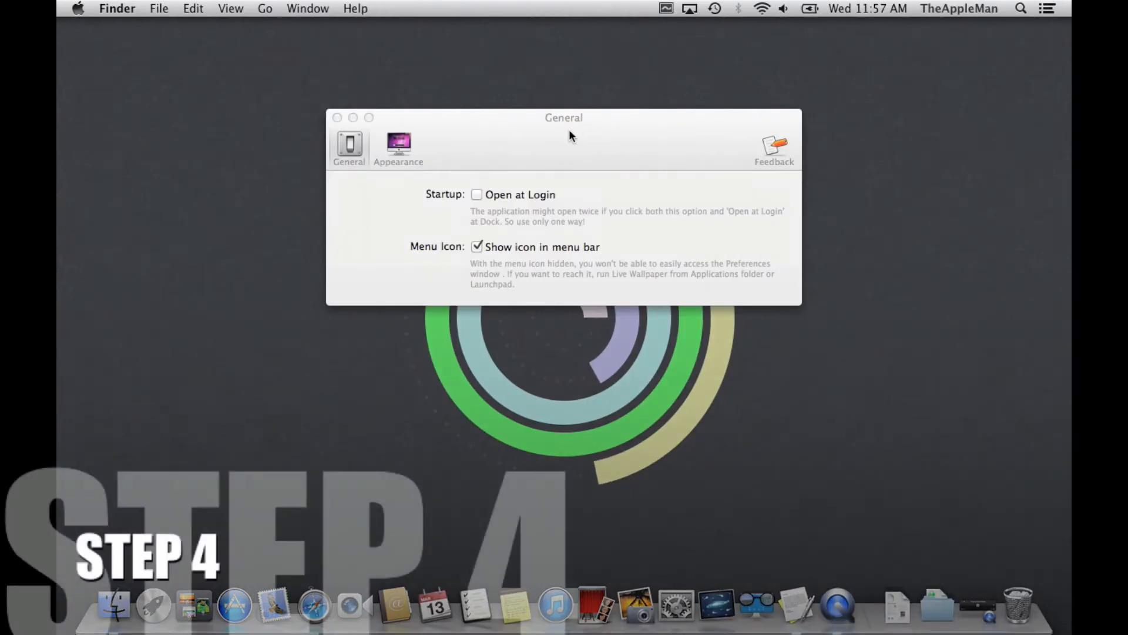
{"action": "left_click", "coordinate": [477, 194]}
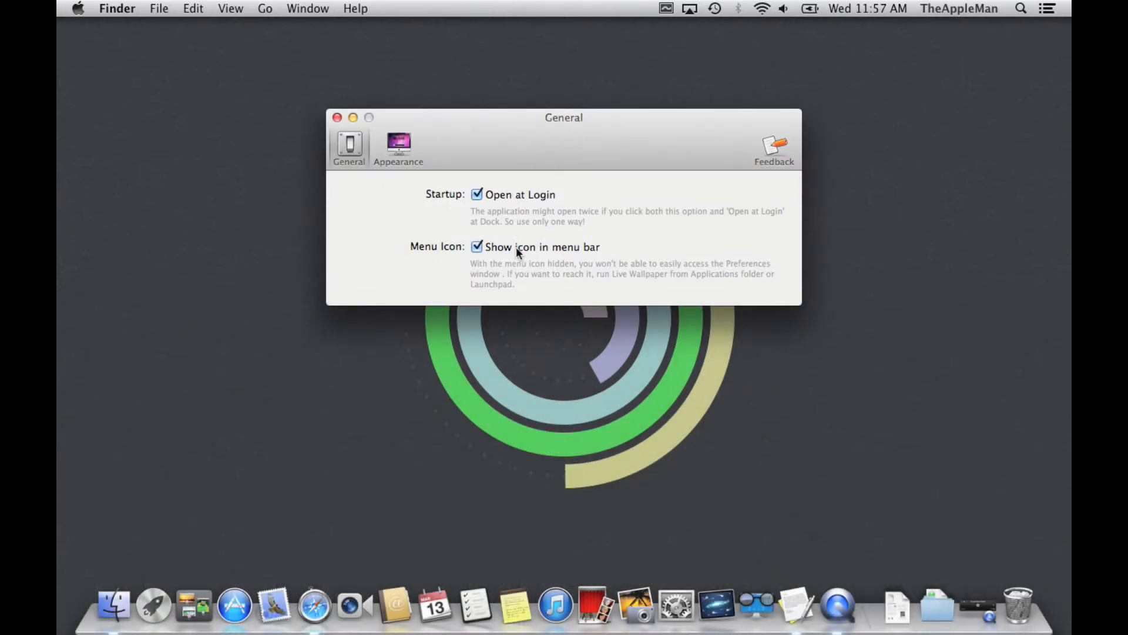
{"action": "left_click", "coordinate": [476, 247]}
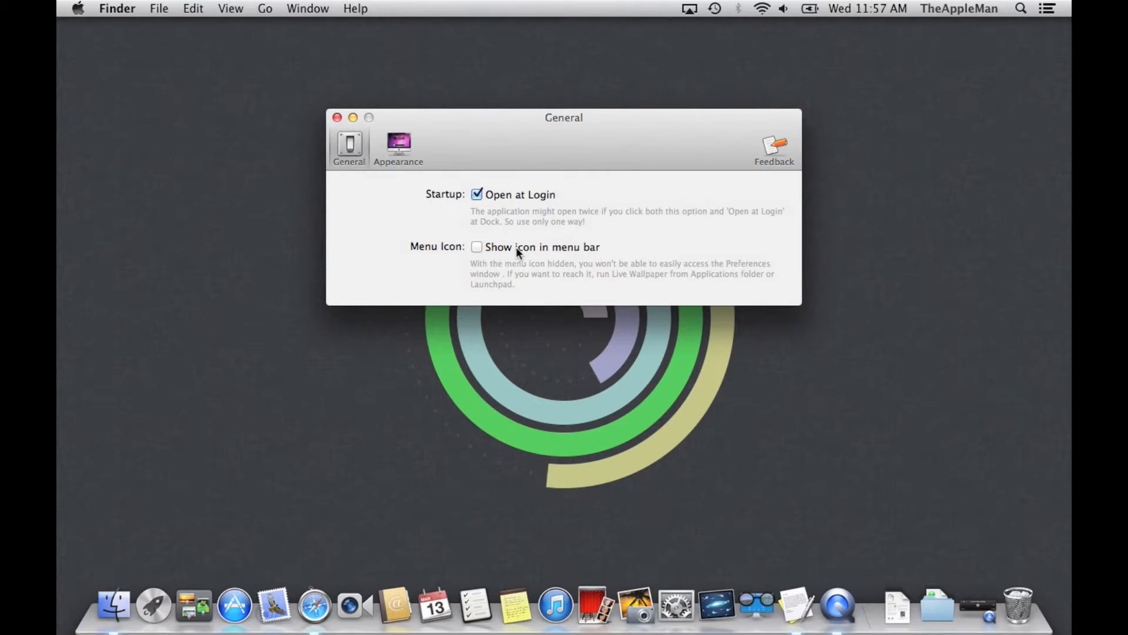
{"action": "left_click", "coordinate": [397, 147]}
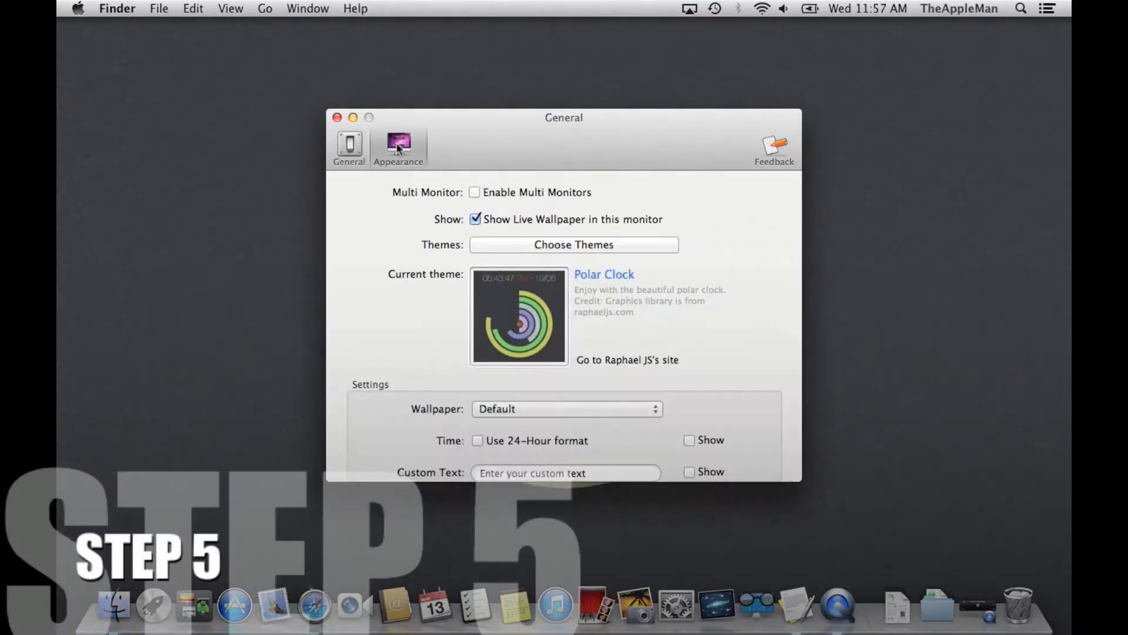
Step: Apply the Colour Stripes theme with Desktop Picture as the local background image
{"action": "left_click", "coordinate": [399, 148]}
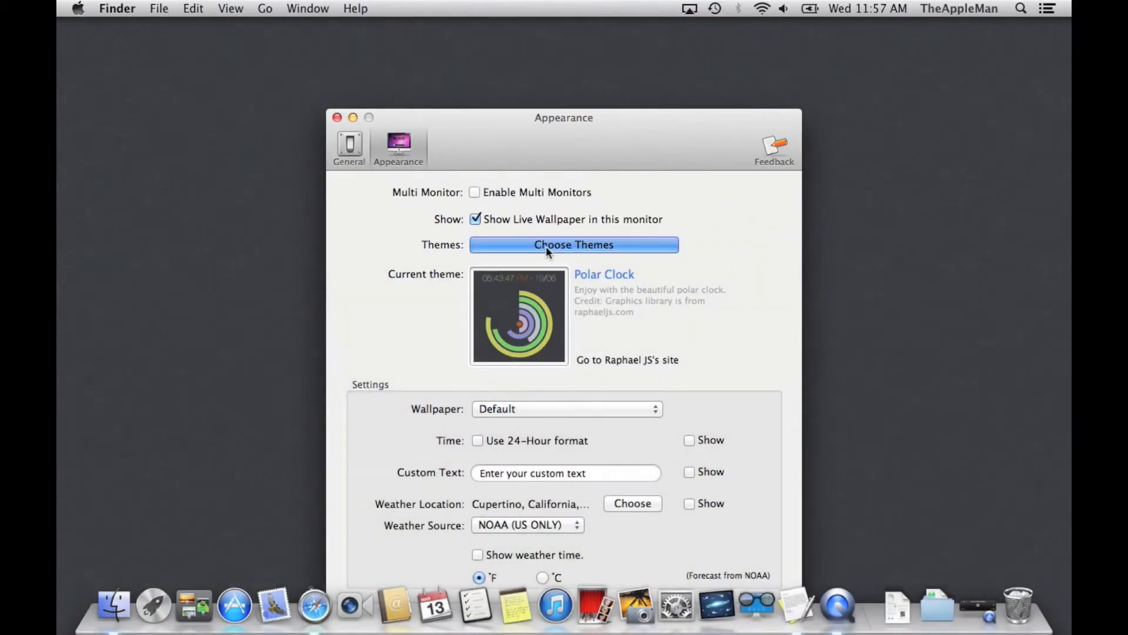
{"action": "left_click", "coordinate": [574, 244]}
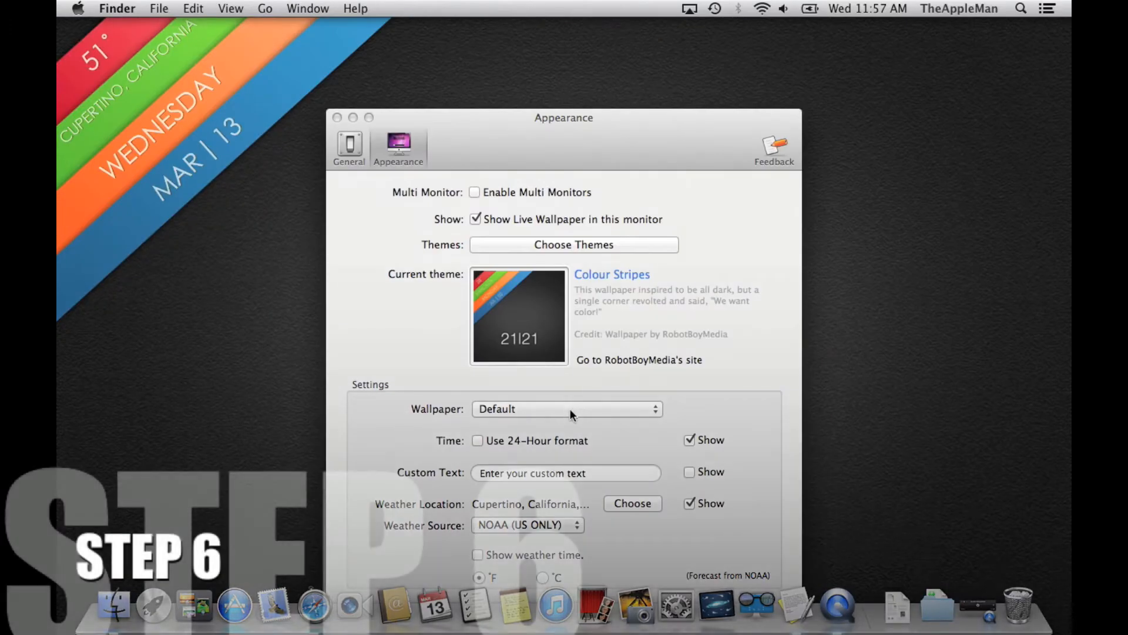
{"action": "left_click", "coordinate": [567, 409]}
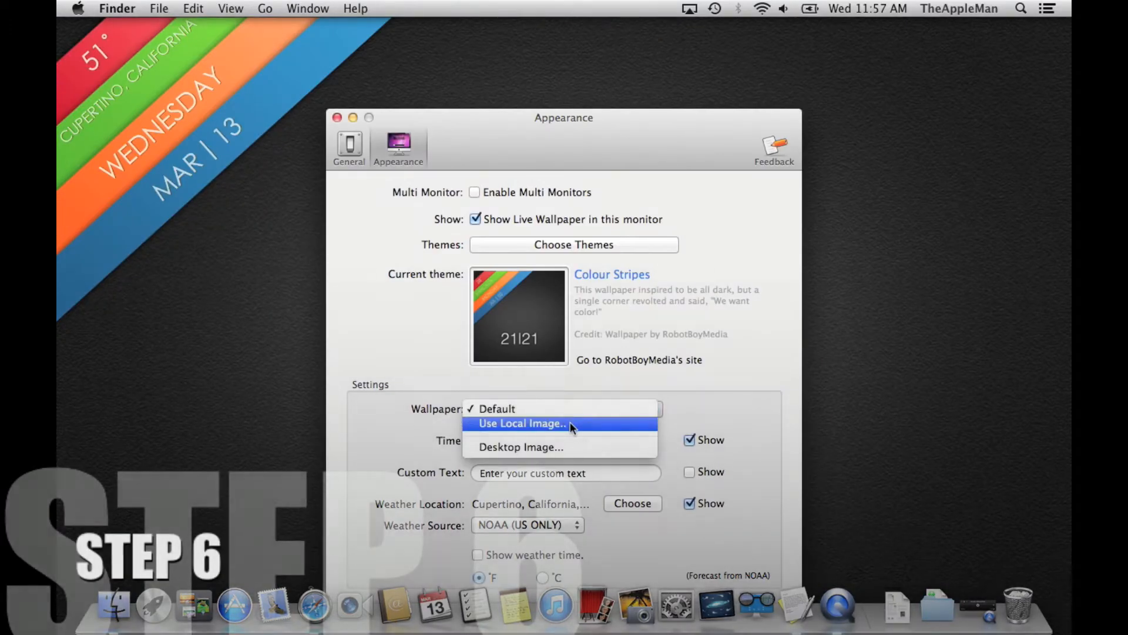
{"action": "left_click", "coordinate": [521, 423]}
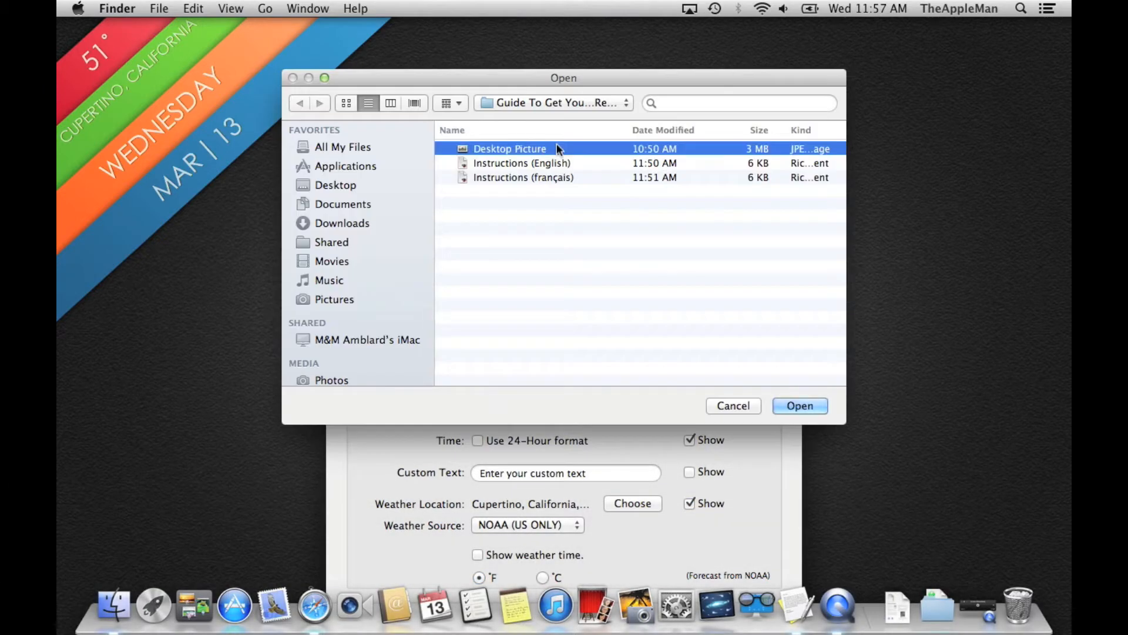
{"action": "left_click", "coordinate": [799, 405]}
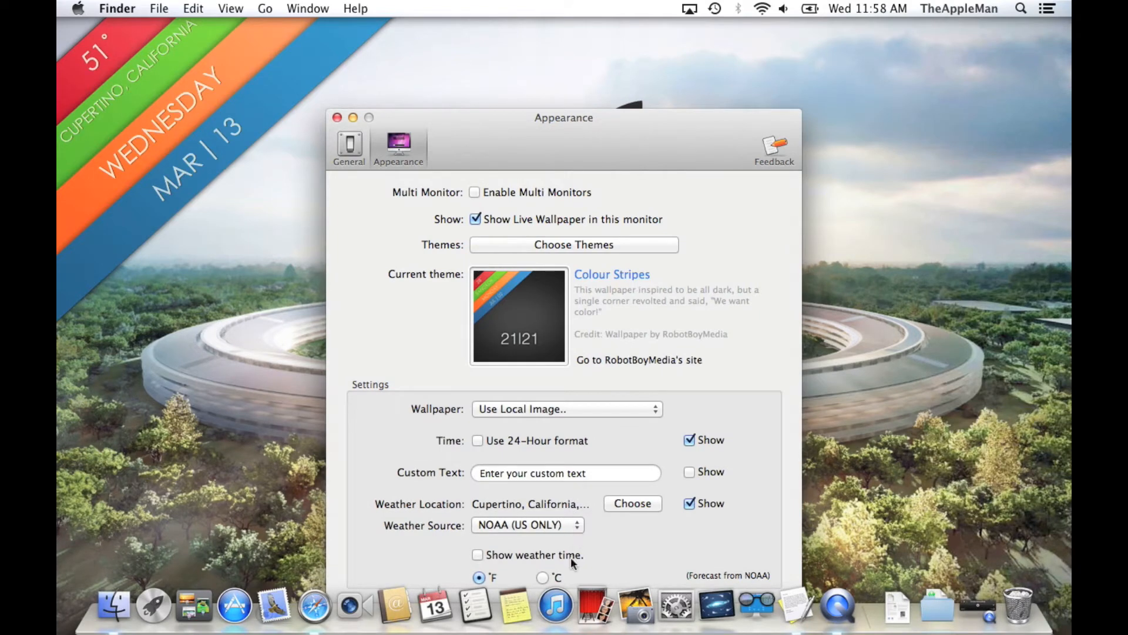
{"action": "left_click", "coordinate": [477, 555]}
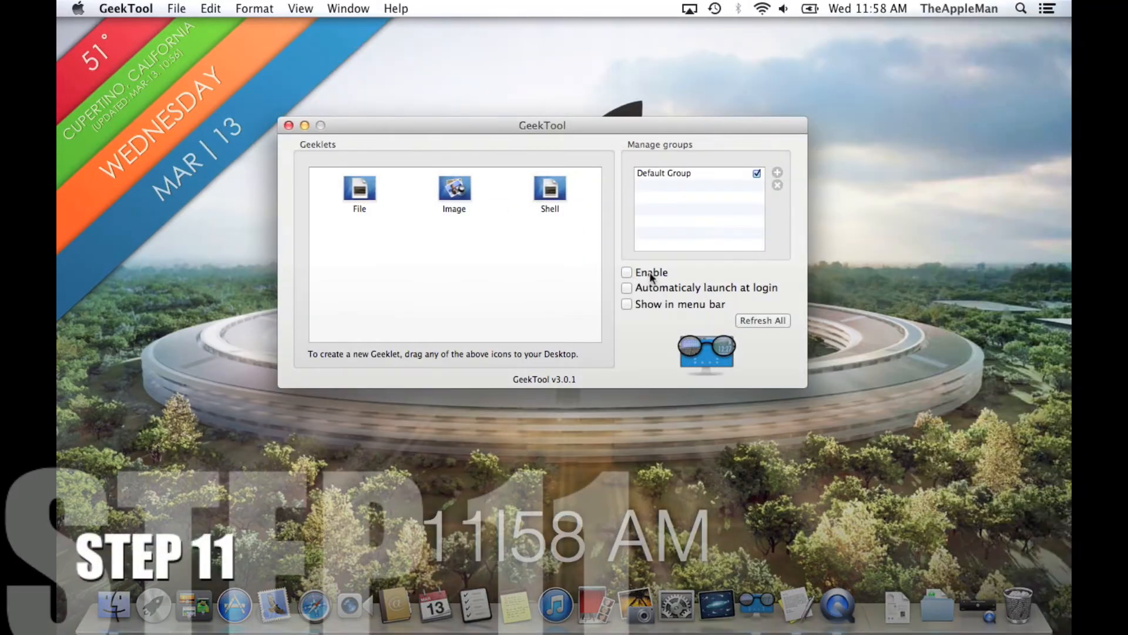
{"action": "left_click", "coordinate": [627, 287]}
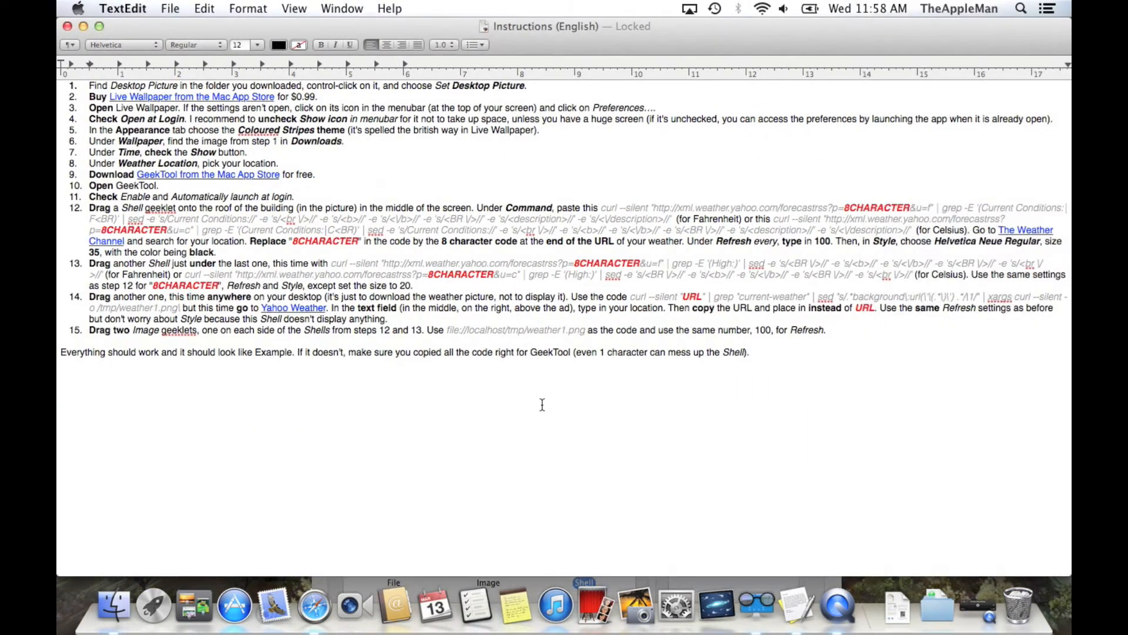
{"action": "mouse_move", "coordinate": [815, 331]}
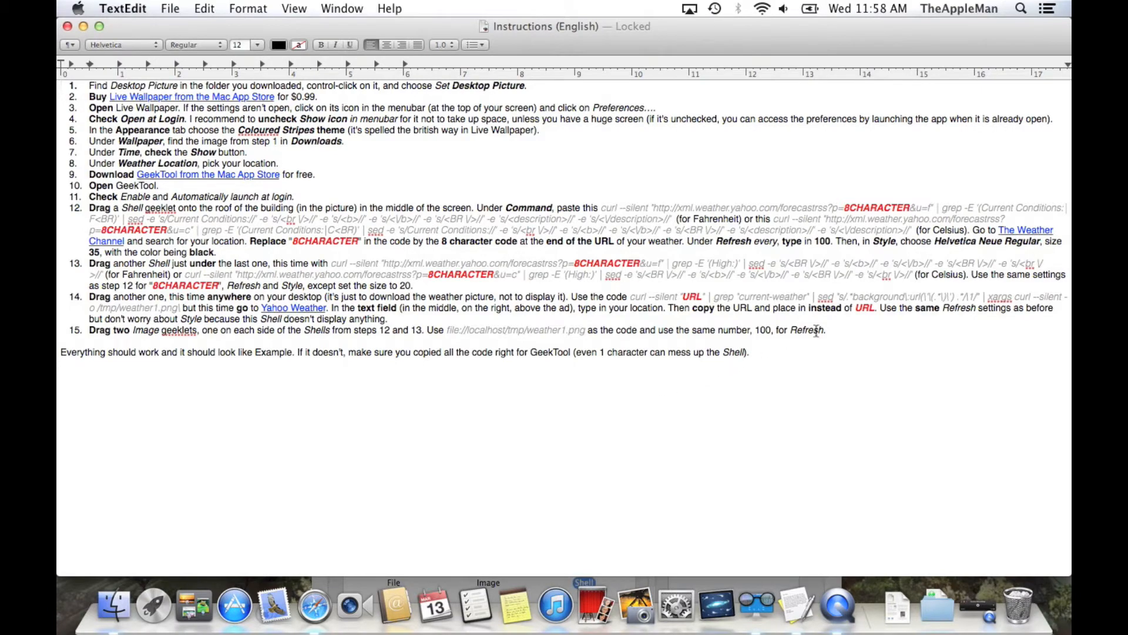
{"action": "mouse_move", "coordinate": [1022, 241]}
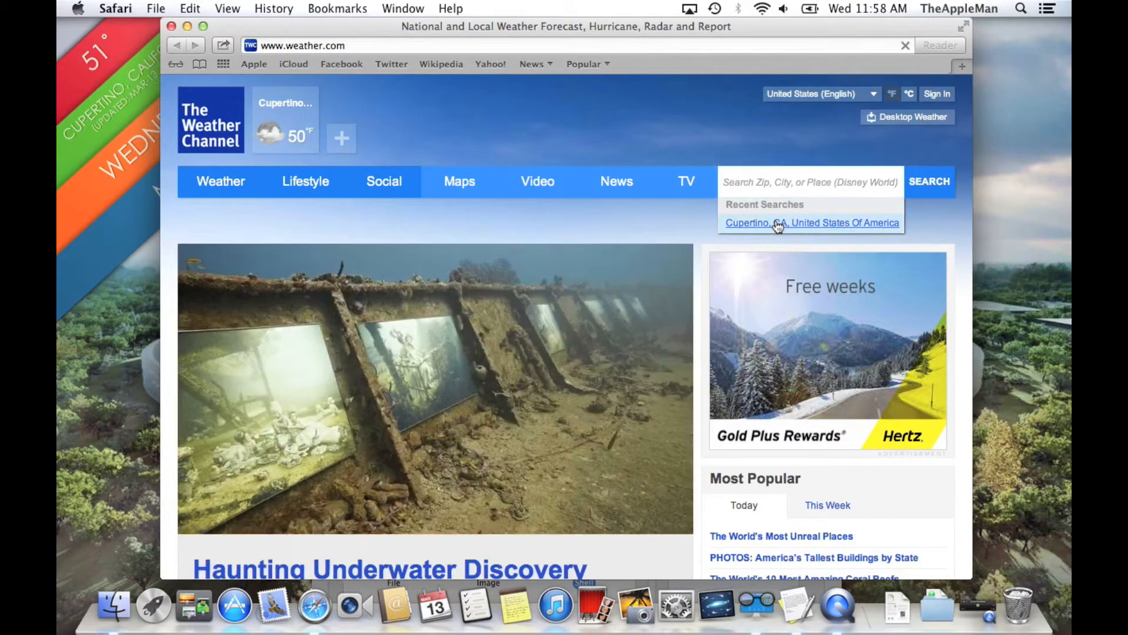
Step: Open Cupertino's forecast page from the recent Safari search
{"action": "left_click", "coordinate": [811, 222]}
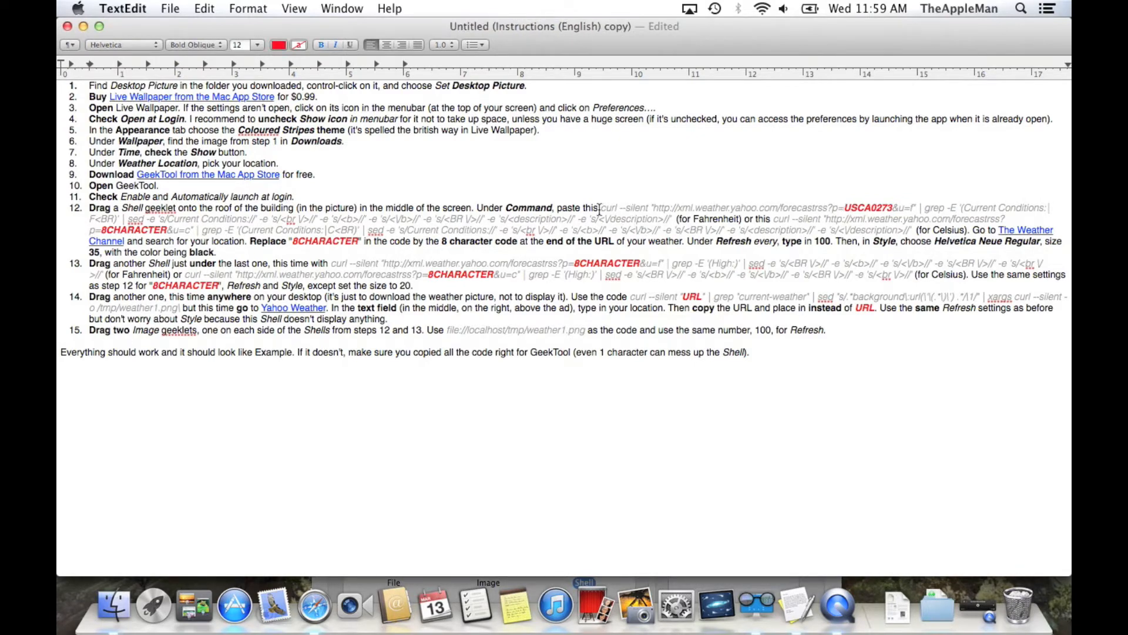
Step: Select and copy the Fahrenheit weather curl command in TextEdit
{"action": "left_click_drag", "start_coordinate": [599, 208], "coordinate": [673, 219]}
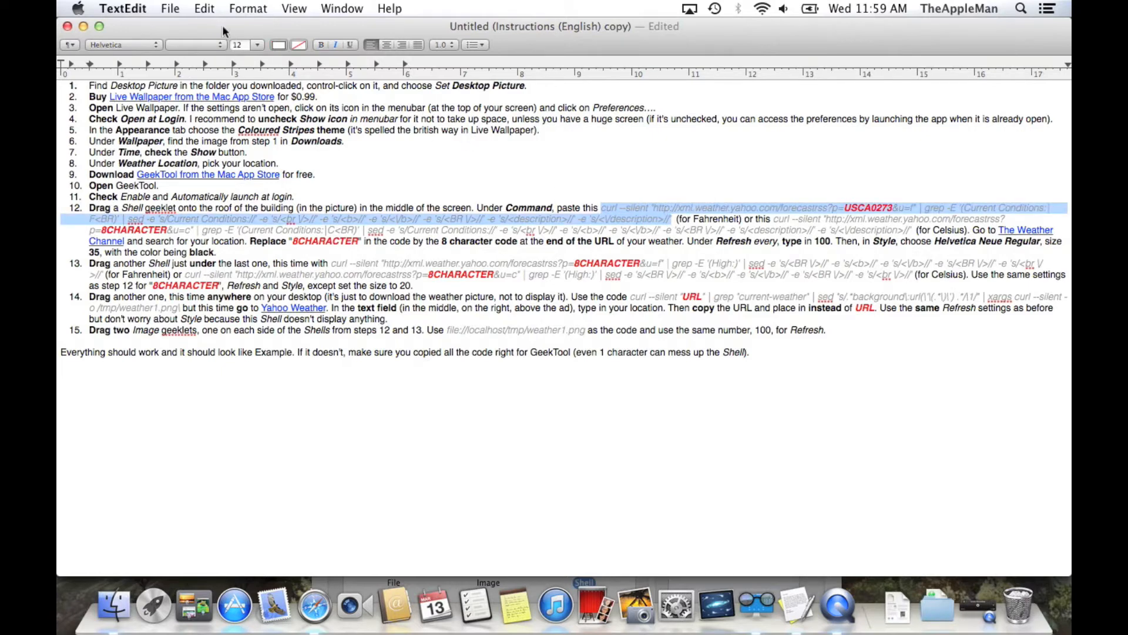
{"action": "left_click", "coordinate": [205, 8]}
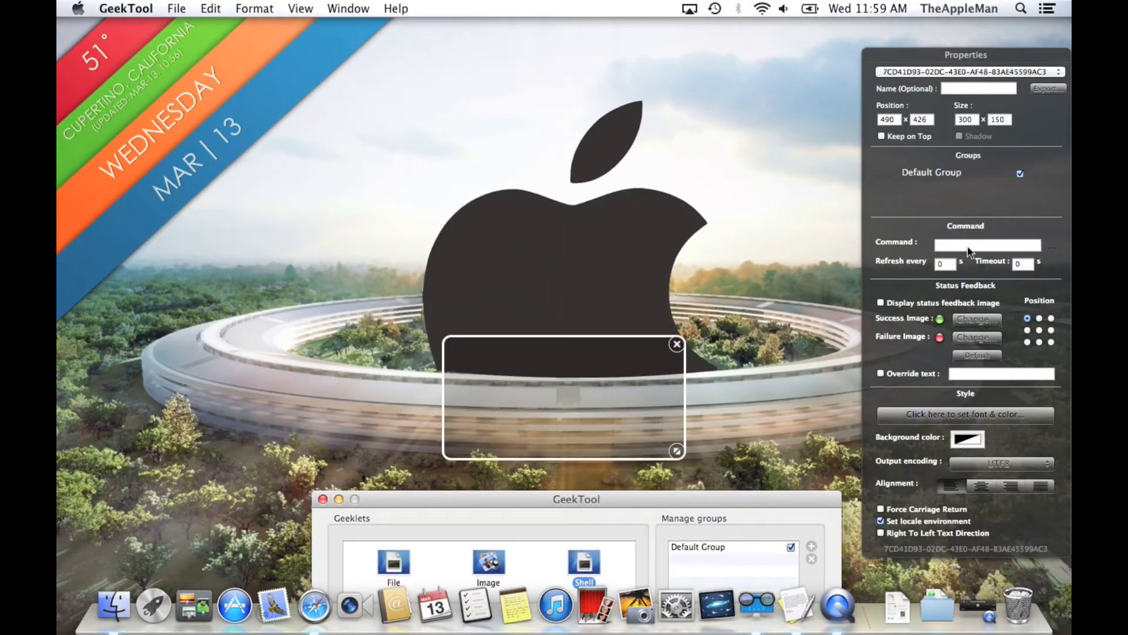
Step: Enter the weather curl command, set refresh to 100 seconds, and choose a Helvetica font
{"action": "type", "text": ">//' -e 's/<\\/description>//'"}
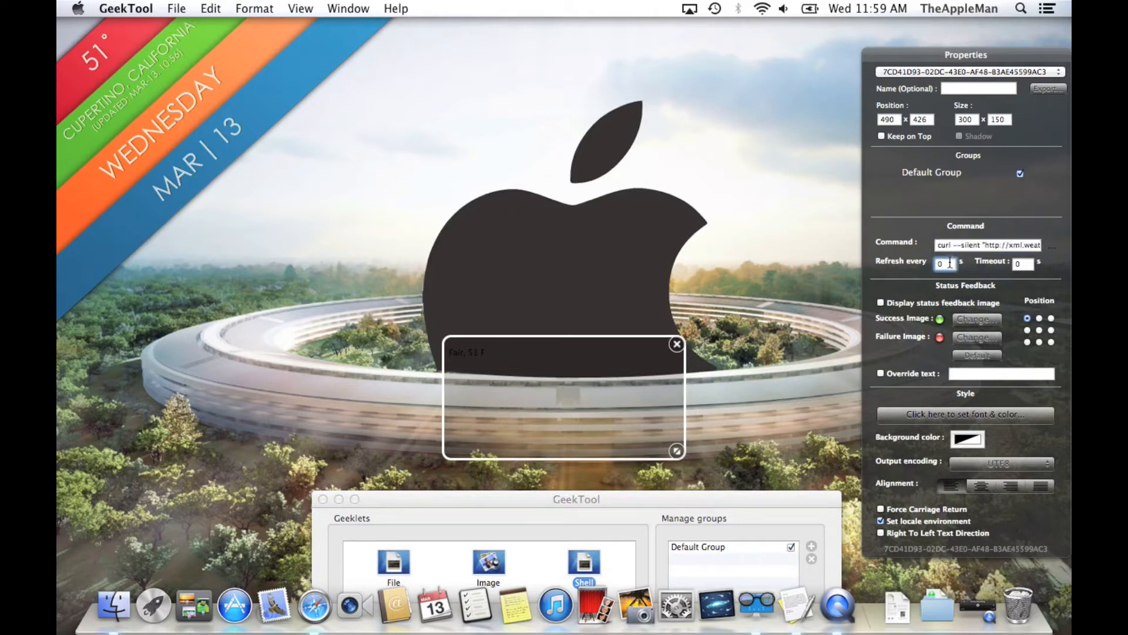
{"action": "type", "text": "30"}
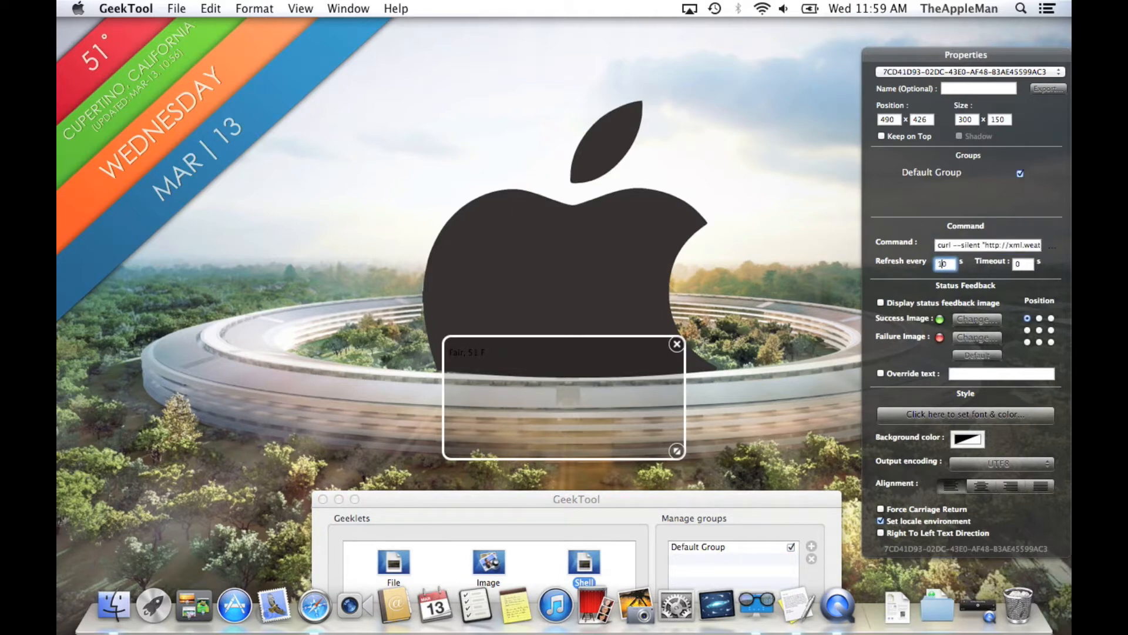
{"action": "type", "text": "100"}
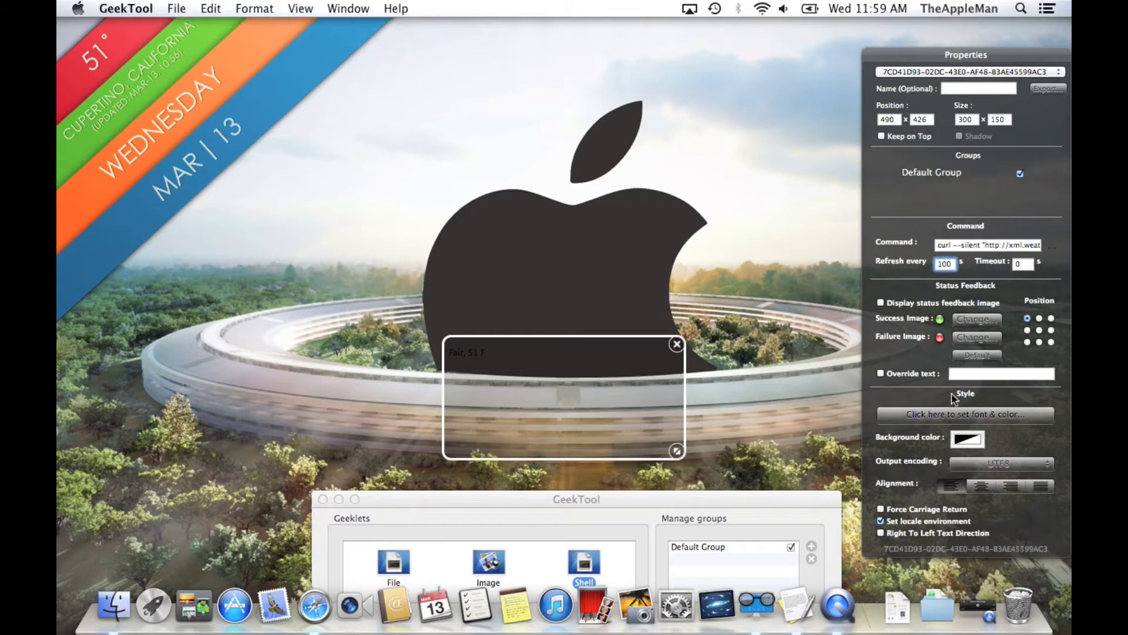
{"action": "left_click", "coordinate": [965, 414]}
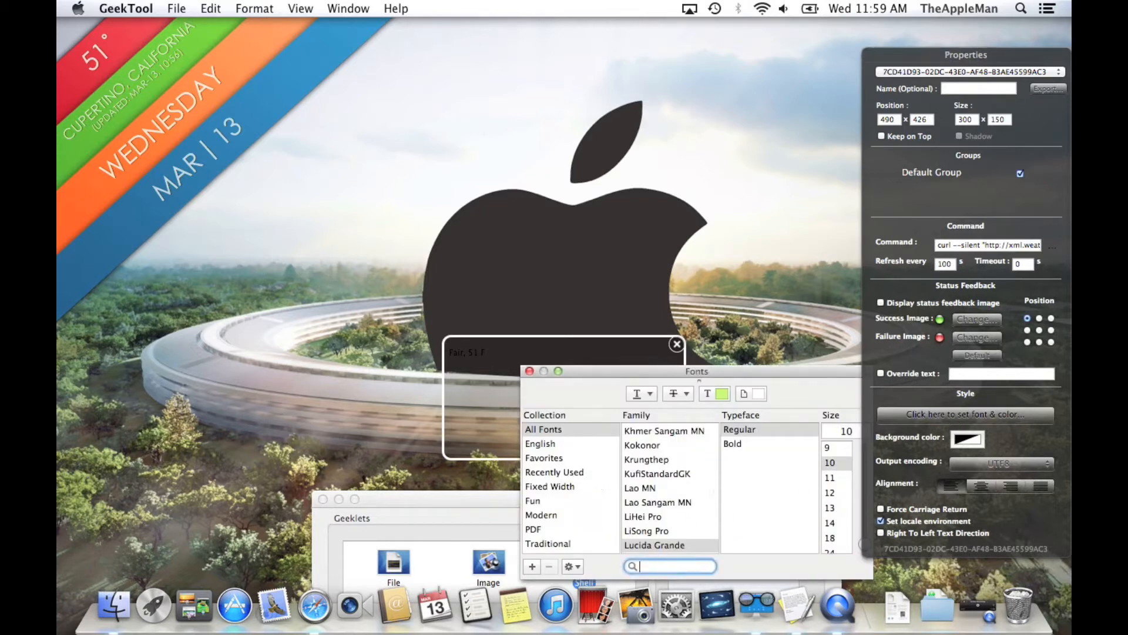
{"action": "type", "text": "helv"}
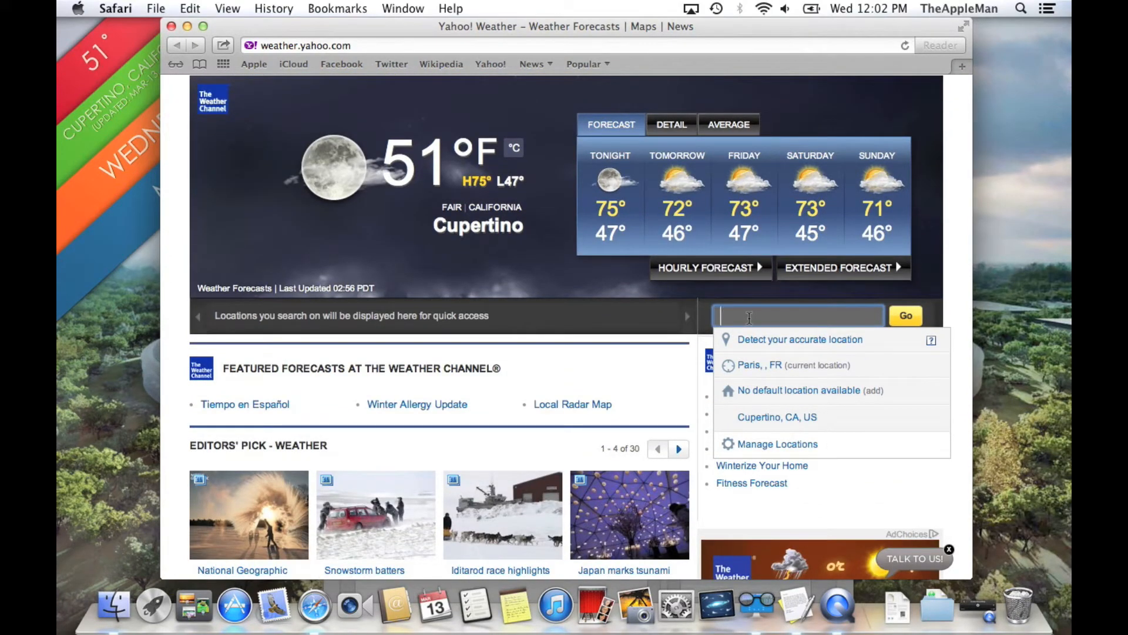
Step: Search Yahoo Weather for 'cuper' and choose Cupertino, CA, US
{"action": "type", "text": "cuper"}
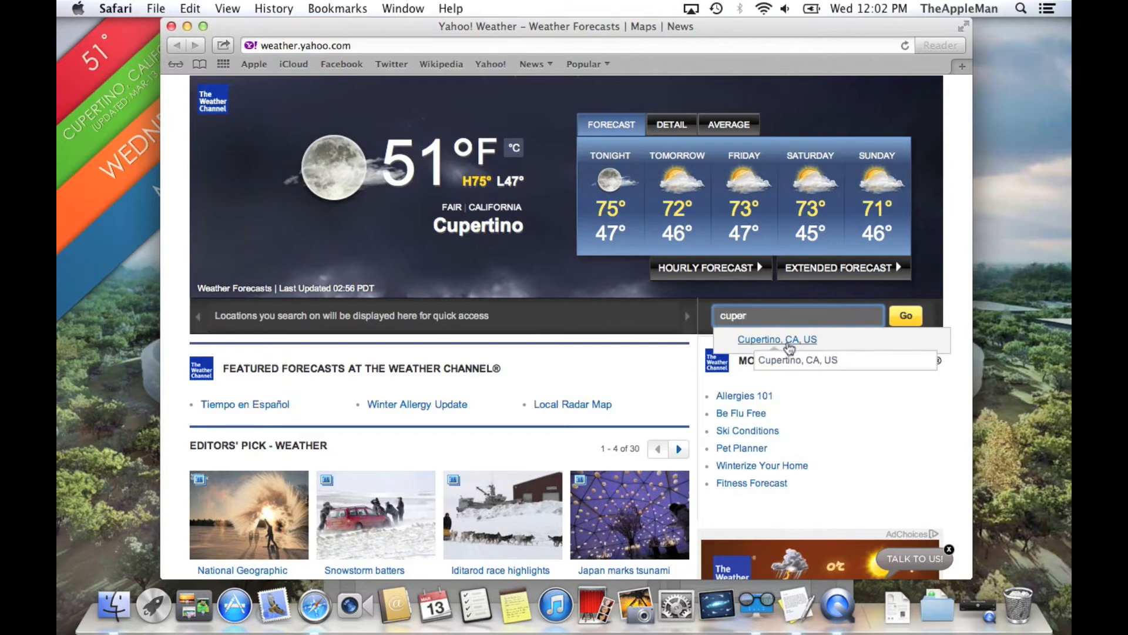
{"action": "left_click", "coordinate": [777, 339]}
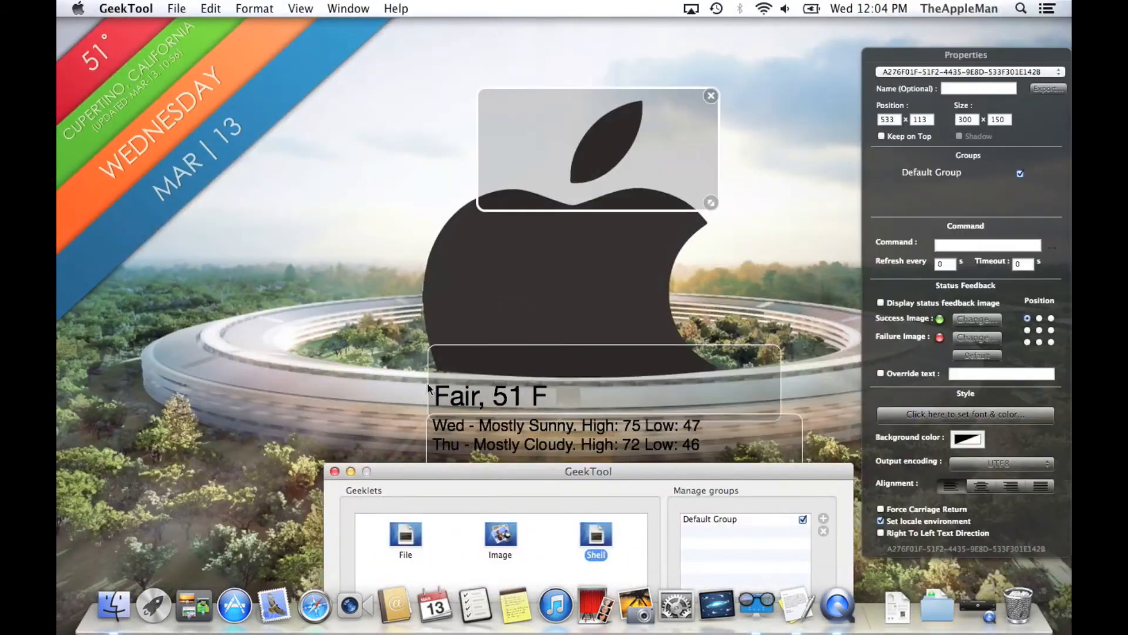
Step: Add the image-download command and file://localhost/tmp/weather1.png image geeklets, each refreshing every 100 seconds
{"action": "left_click", "coordinate": [986, 245]}
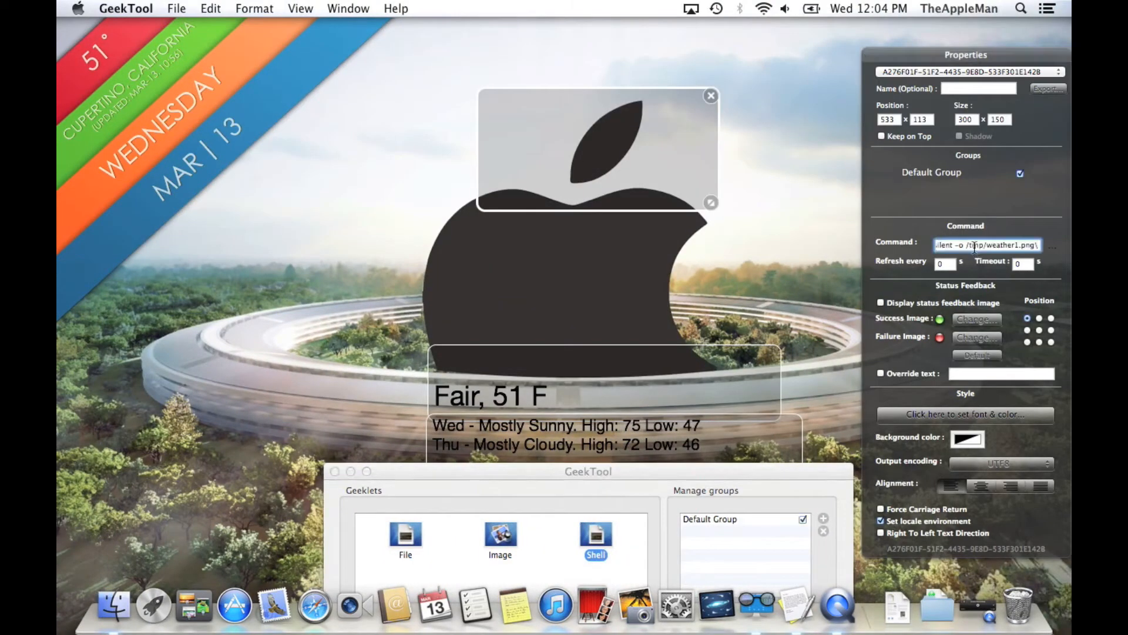
{"action": "type", "text": "100"}
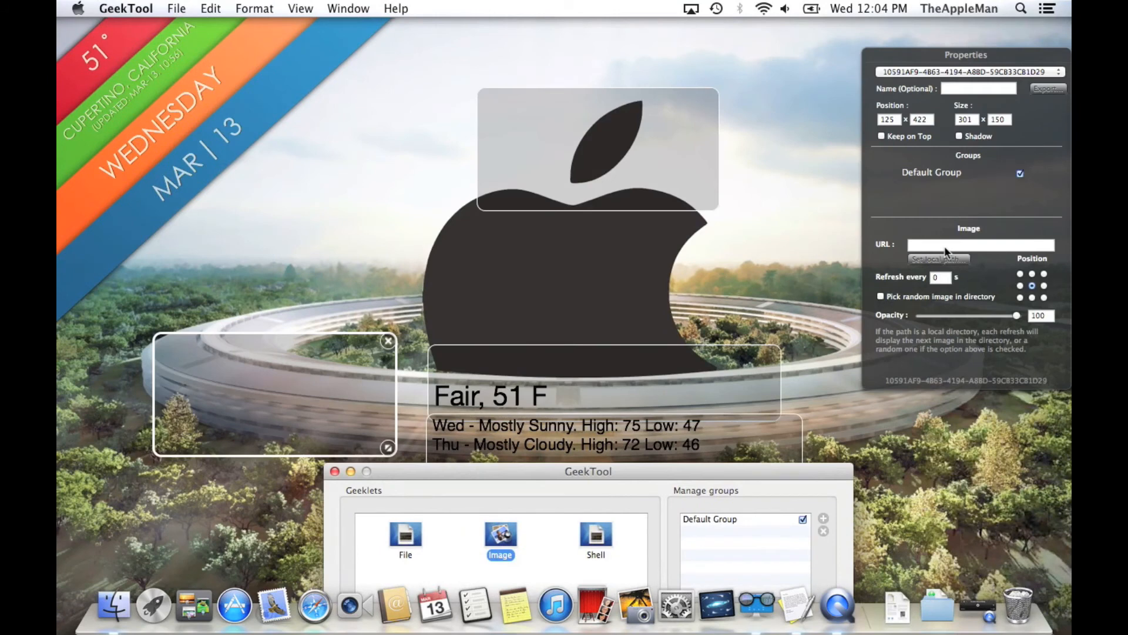
{"action": "type", "text": "file://localhost/tmp/weather1.png"}
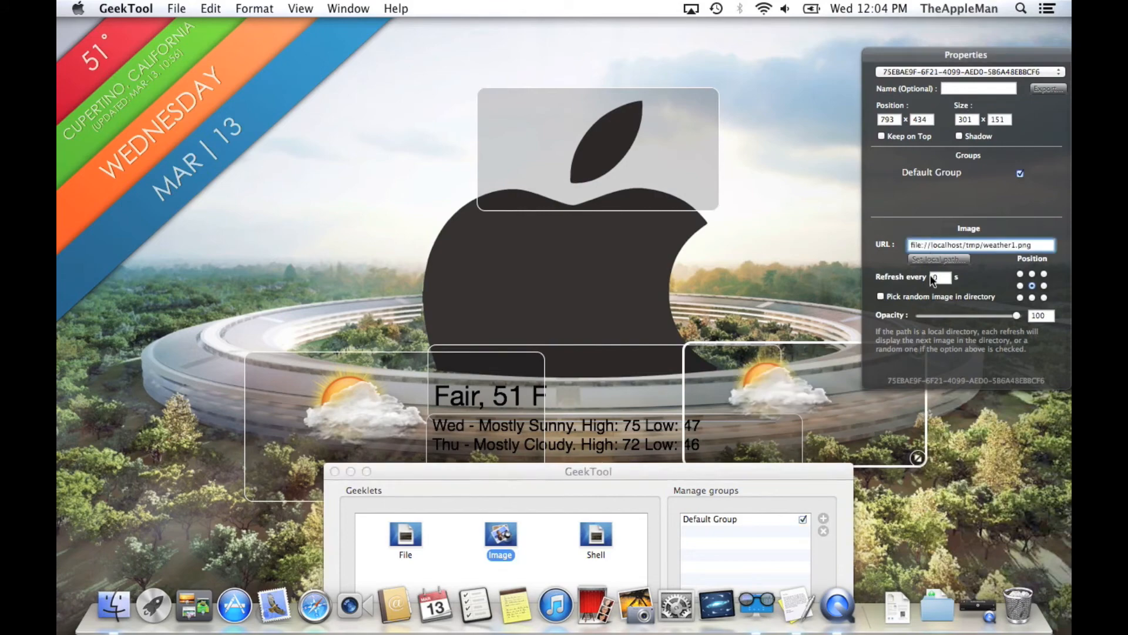
{"action": "left_click", "coordinate": [981, 244]}
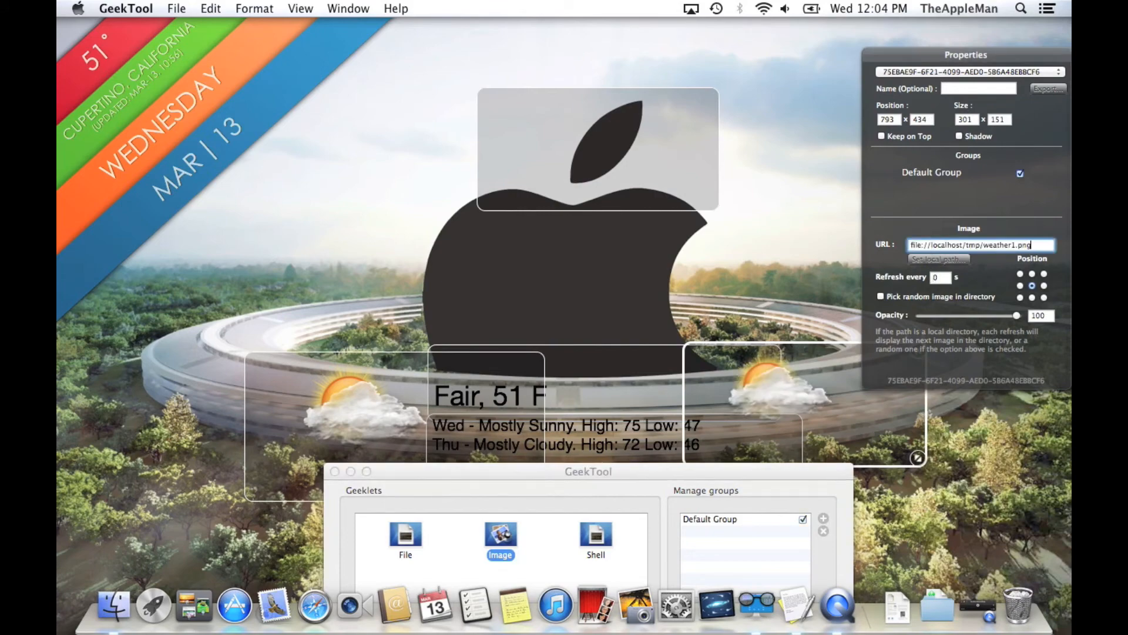